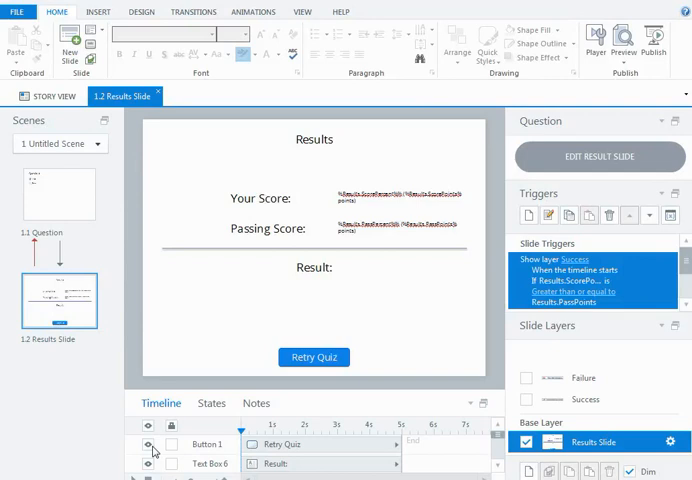
mouse_move(370, 153)
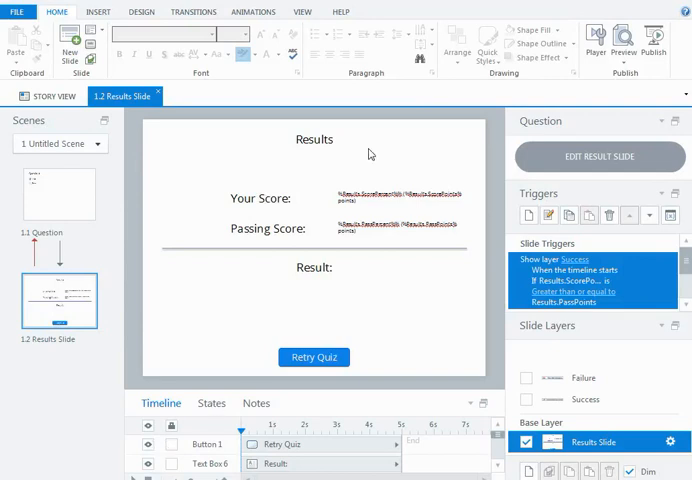
mouse_move(380, 306)
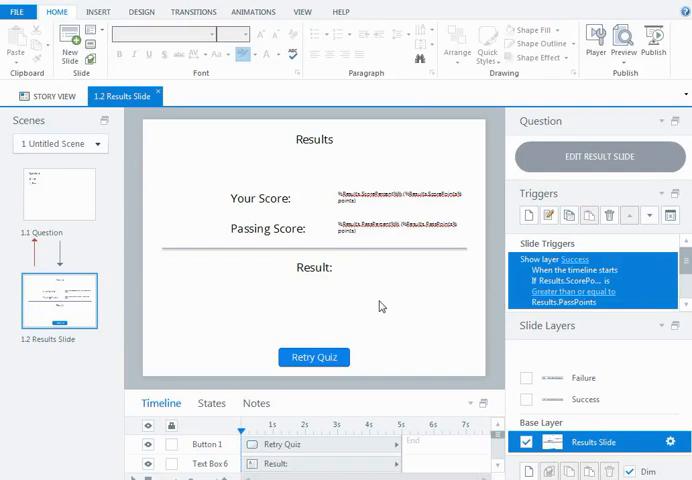
mouse_move(411, 309)
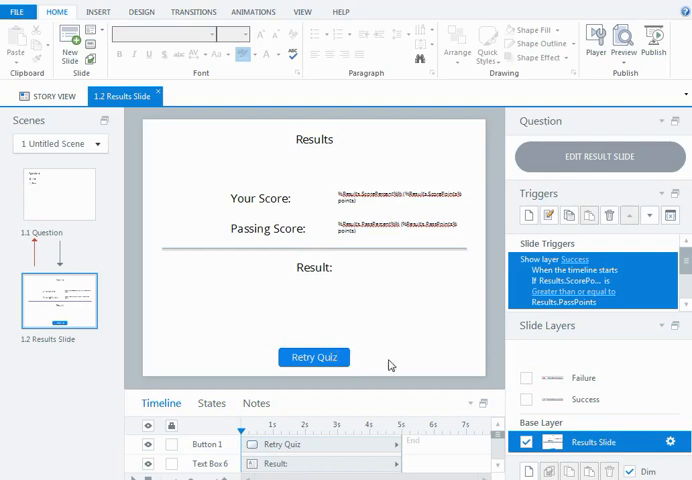
mouse_move(425, 350)
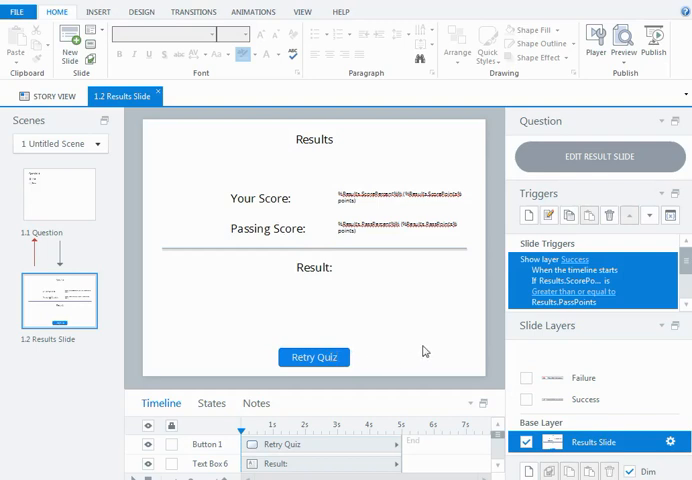
mouse_move(418, 351)
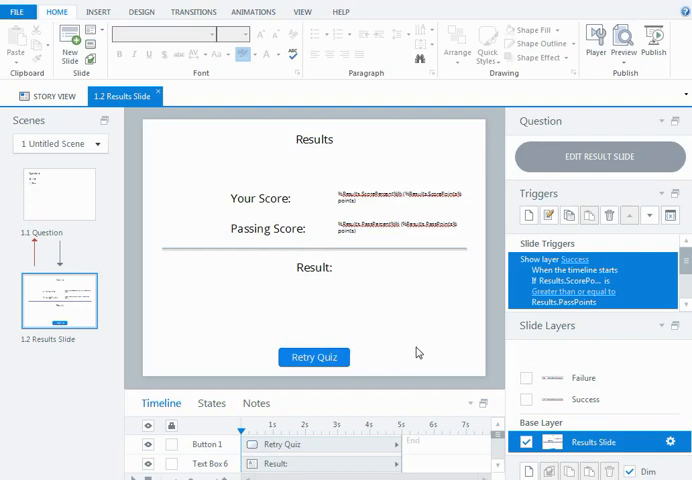
mouse_move(610, 399)
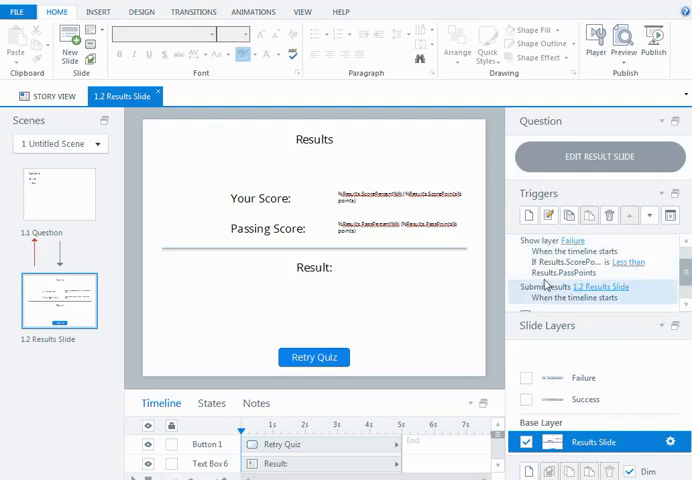
Scroll the Quiz scene in Story View and open slide 1.6 Results Slide.
scroll("down", 3)
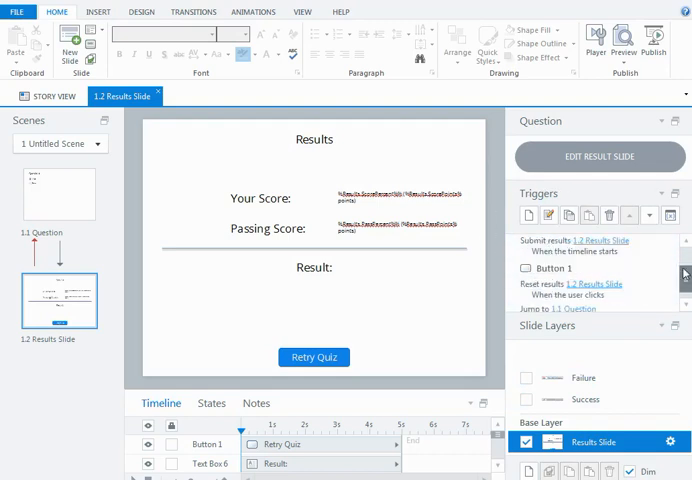
left_click(314, 357)
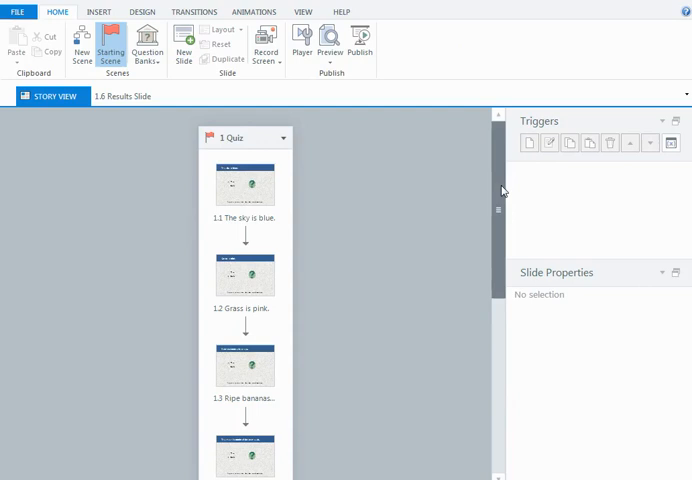
scroll("down", 3)
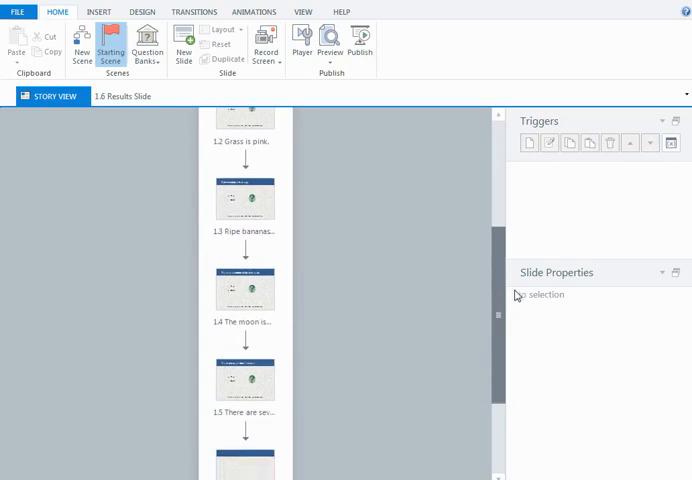
scroll("down", 3)
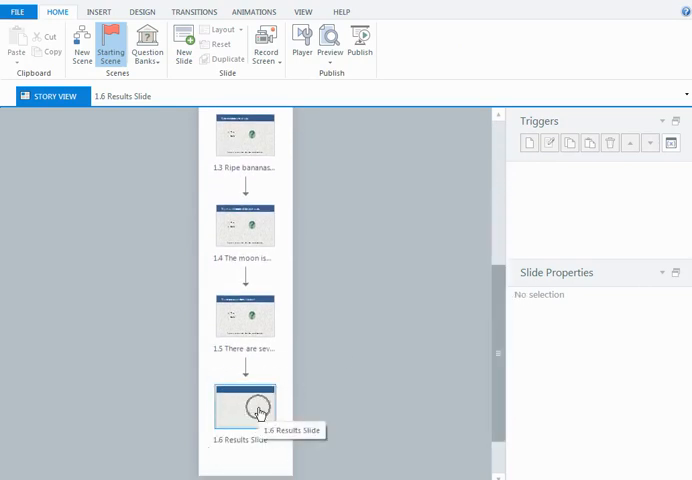
double_click(244, 404)
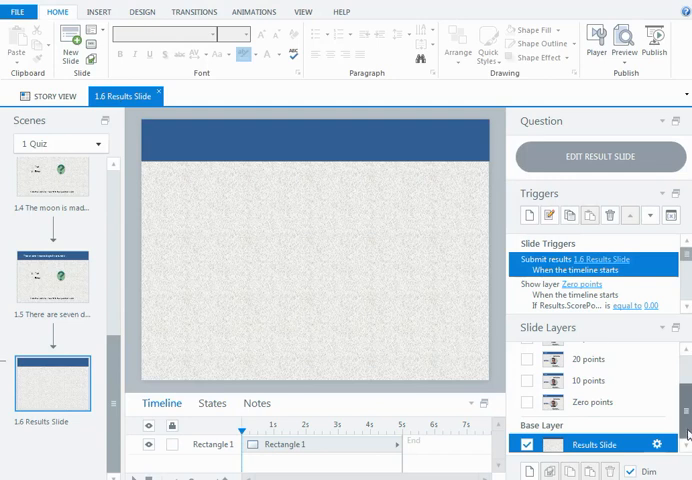
scroll("down", 3)
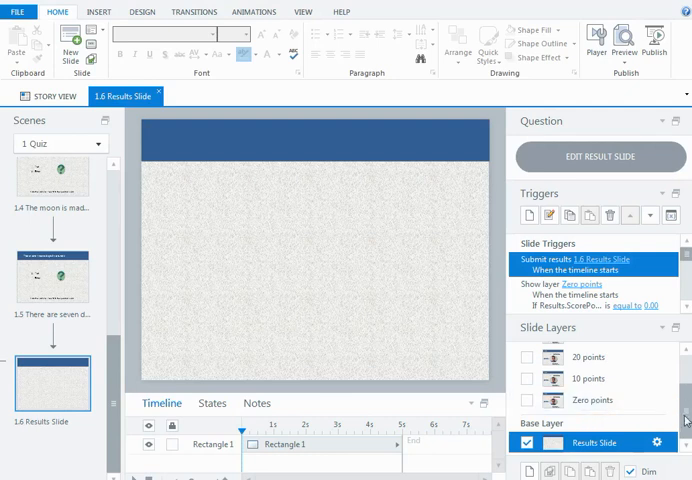
scroll("down", 3)
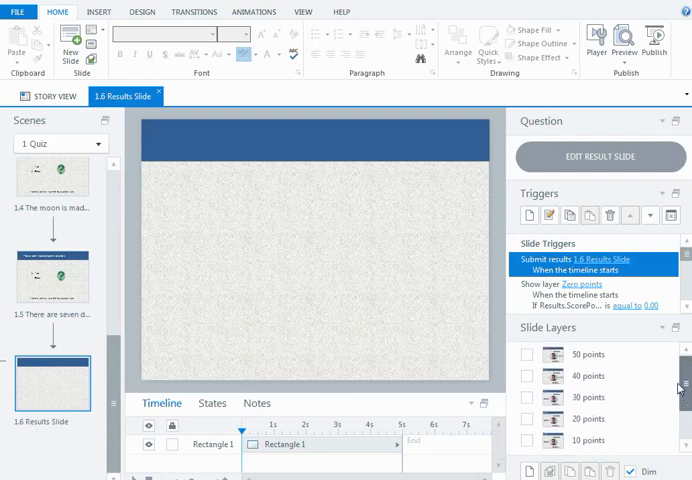
scroll("down", 3)
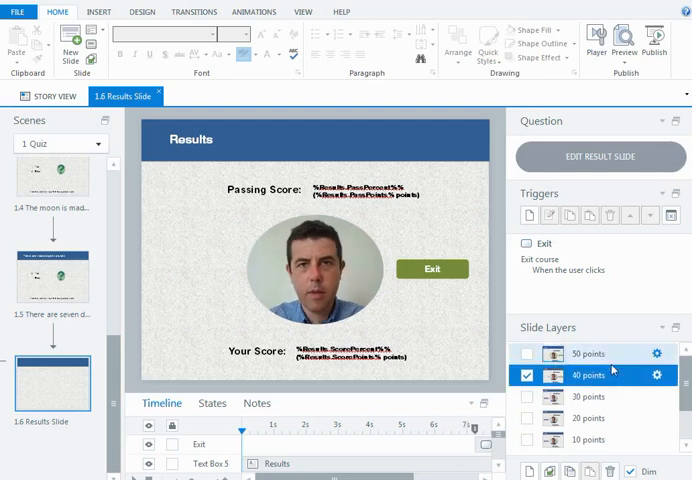
mouse_move(613, 360)
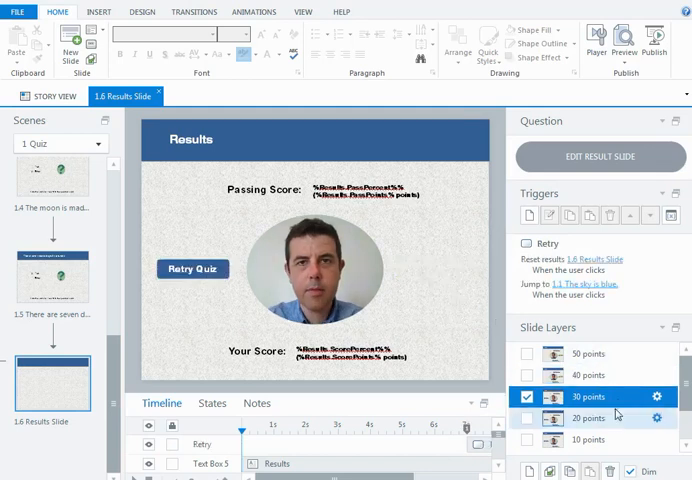
Review the 40, 30, 10 and 20 points layers, then return to the Results Slide base layer.
left_click(588, 418)
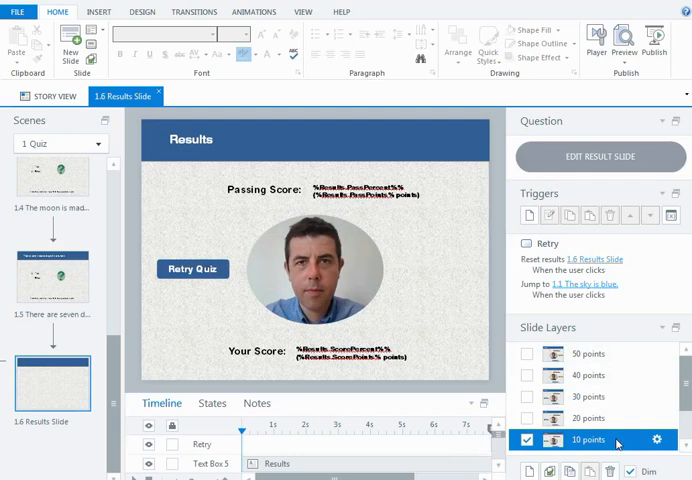
scroll("down", 3)
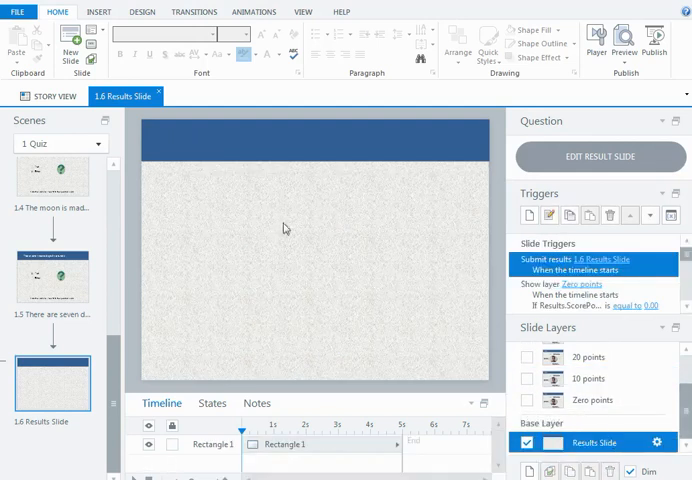
mouse_move(262, 247)
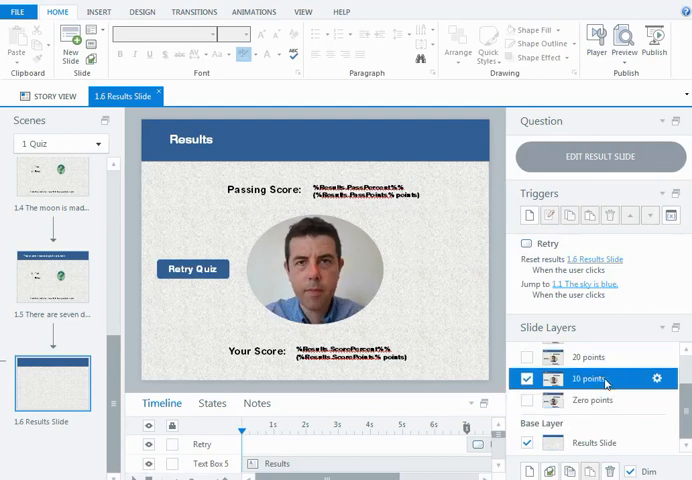
mouse_move(423, 341)
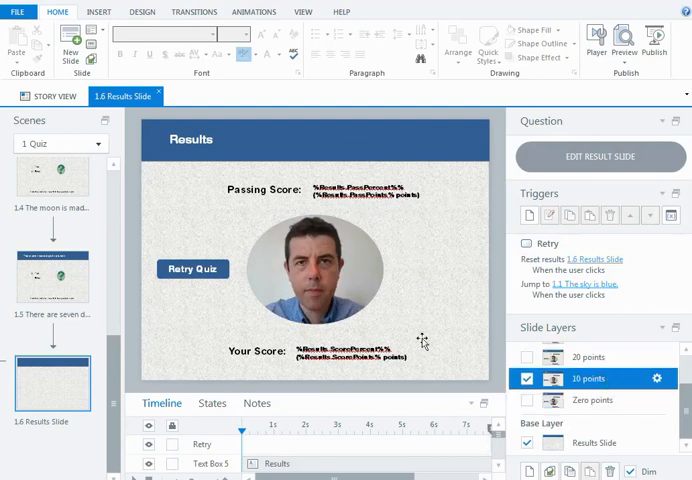
scroll("down", 3)
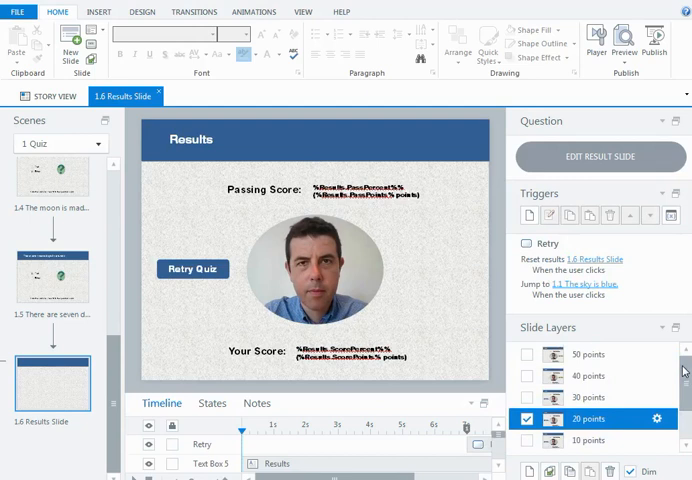
left_click(589, 397)
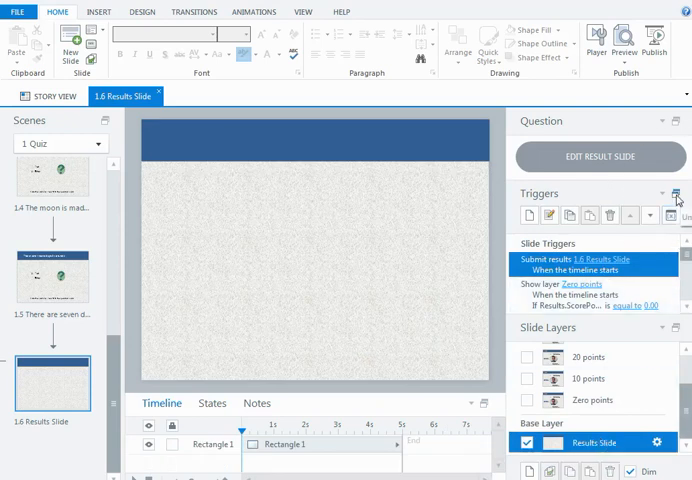
Float the Triggers panel and open the Show layer 10 points trigger in the Trigger Wizard.
left_click(678, 194)
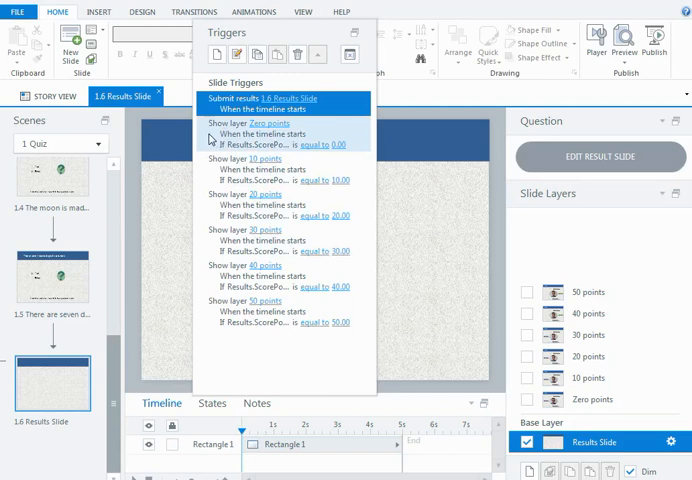
mouse_move(252, 146)
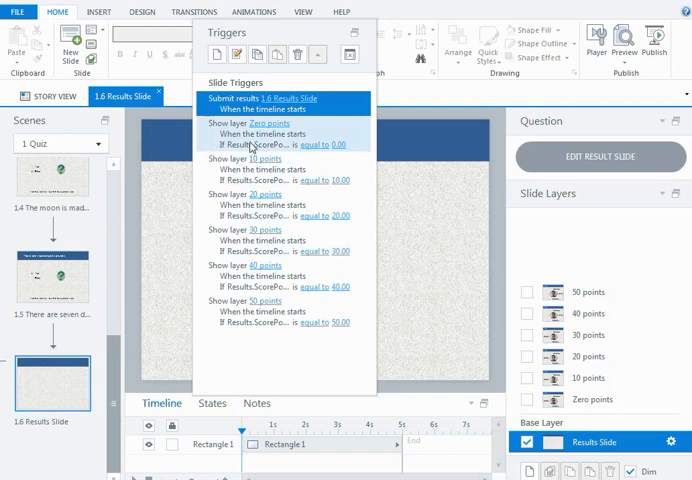
double_click(265, 123)
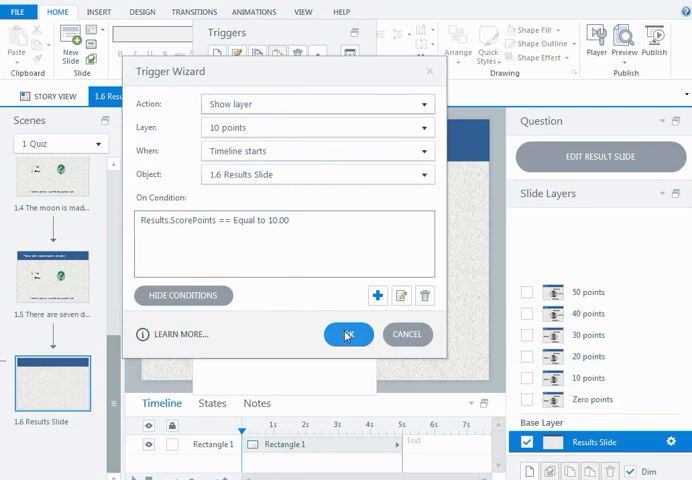
Confirm the 10 points trigger unchanged with OK in the Trigger Wizard.
left_click(347, 334)
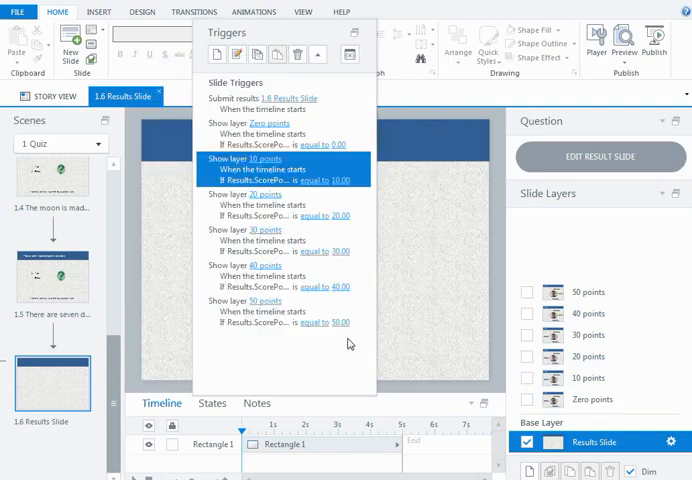
mouse_move(470, 298)
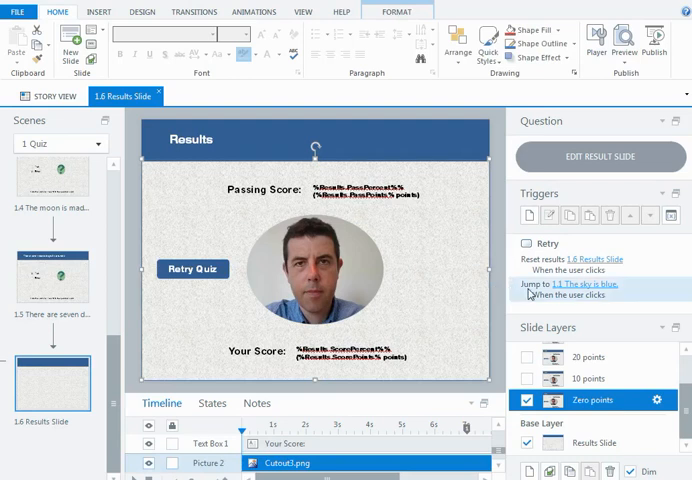
mouse_move(523, 296)
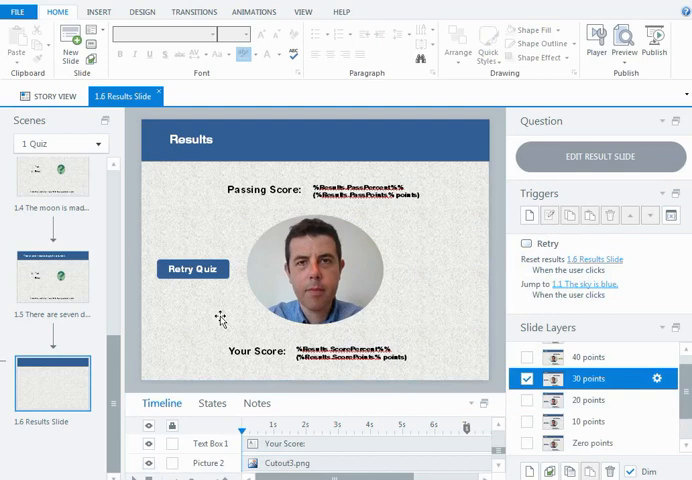
mouse_move(198, 283)
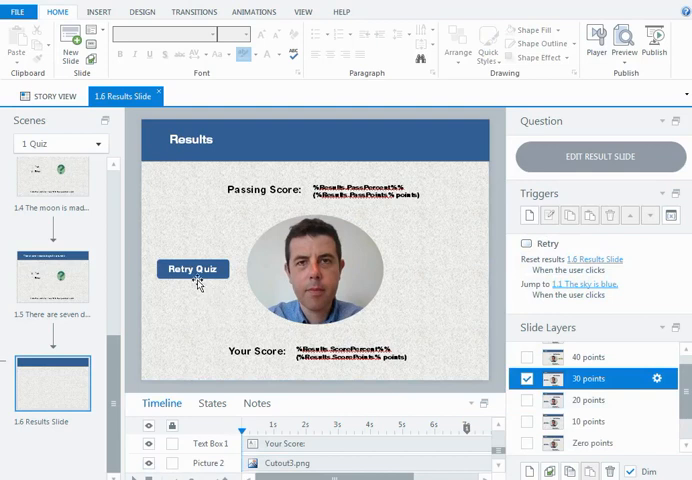
mouse_move(335, 248)
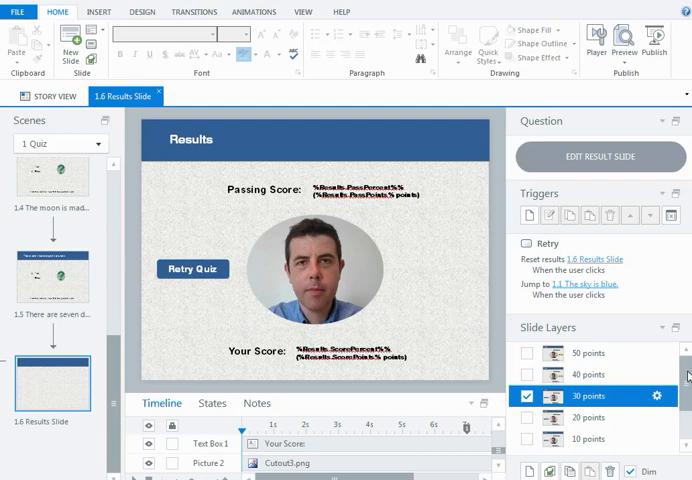
Scroll the Slide Layers list and select the 50 points layer with its Exit button.
scroll("down", 3)
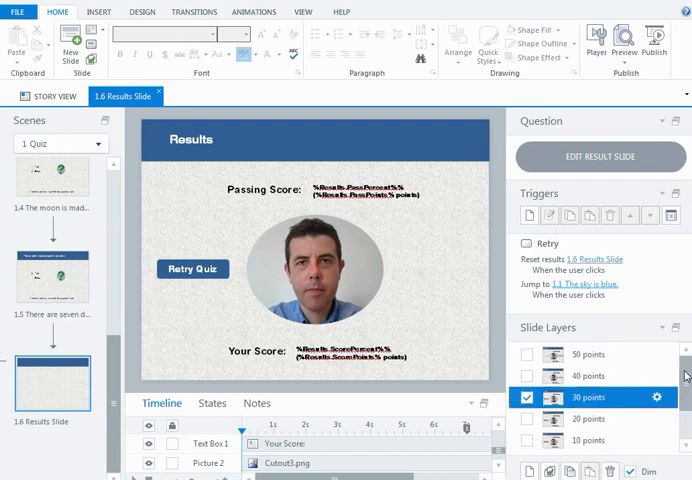
left_click(589, 354)
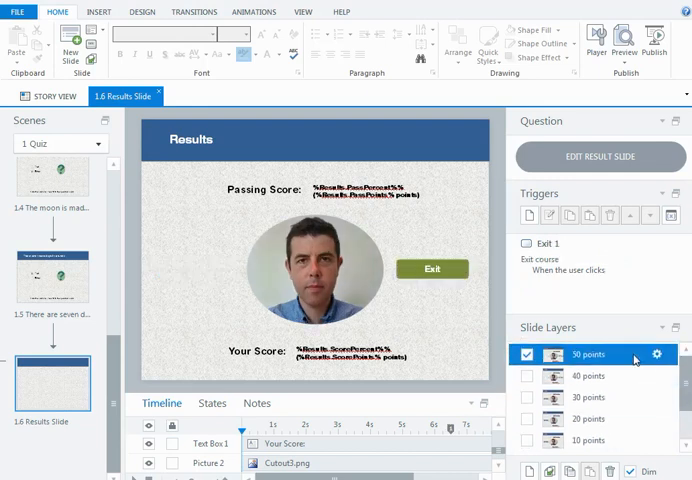